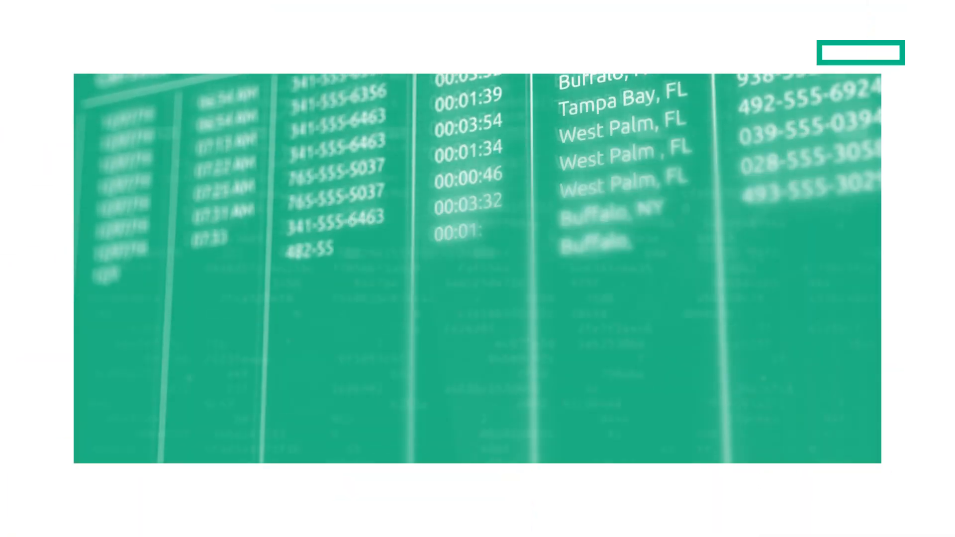
scroll(down, 3)
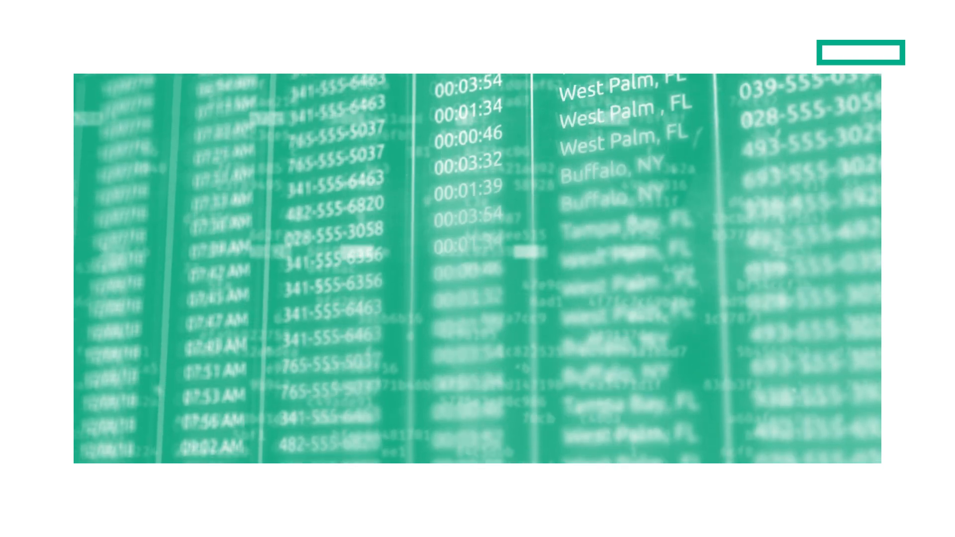